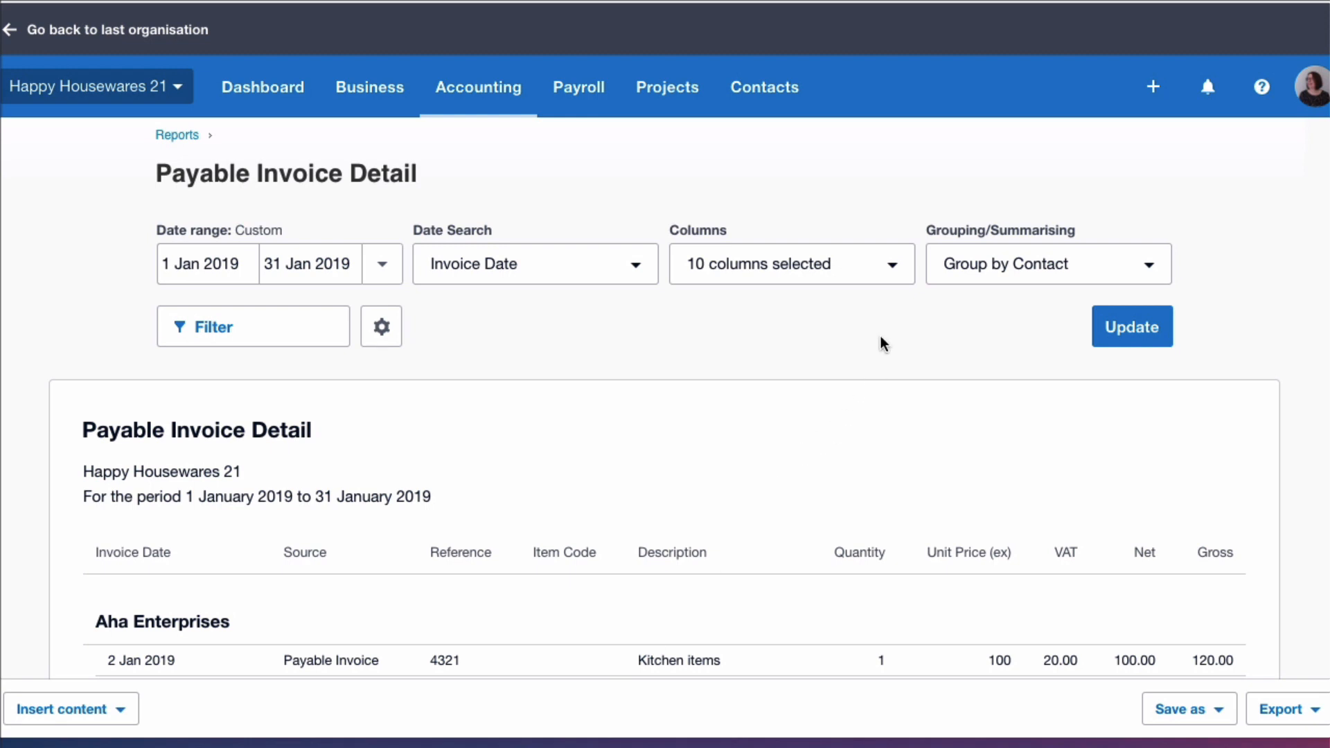
pyautogui.moveTo(798, 270)
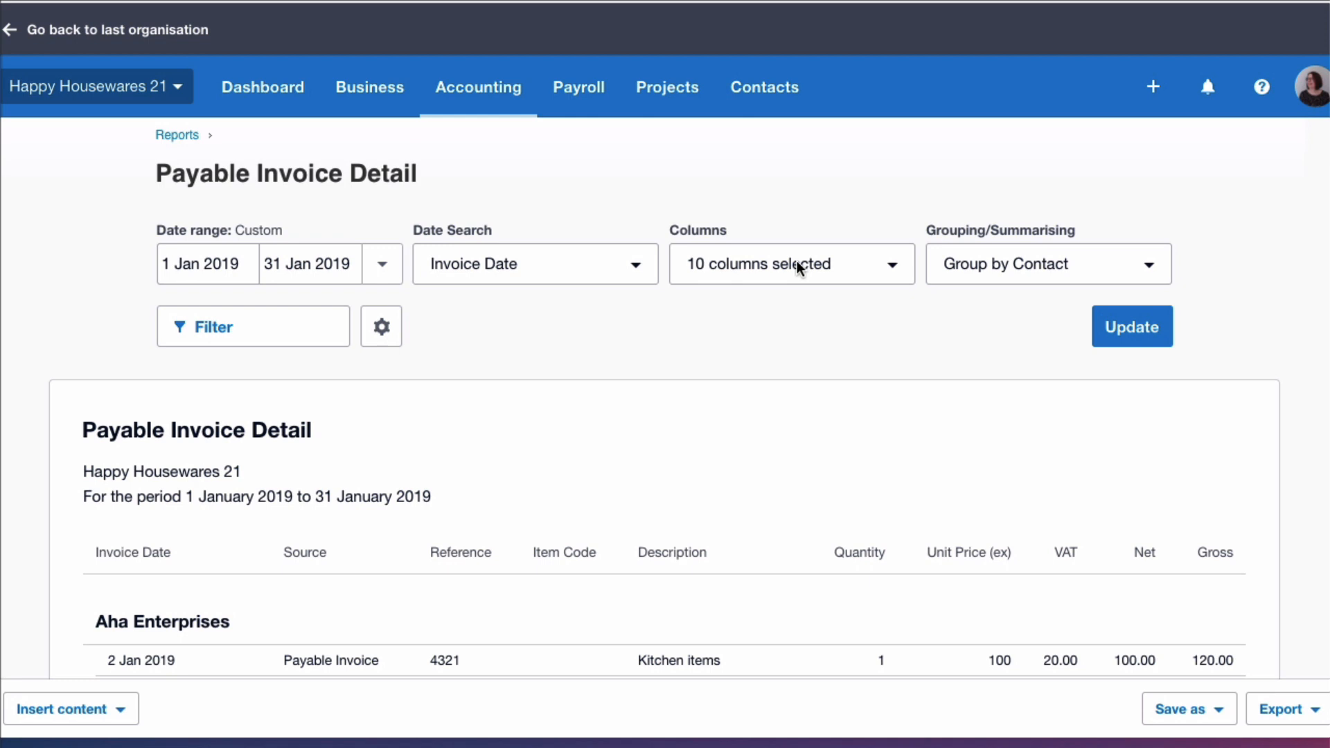
pyautogui.moveTo(865, 337)
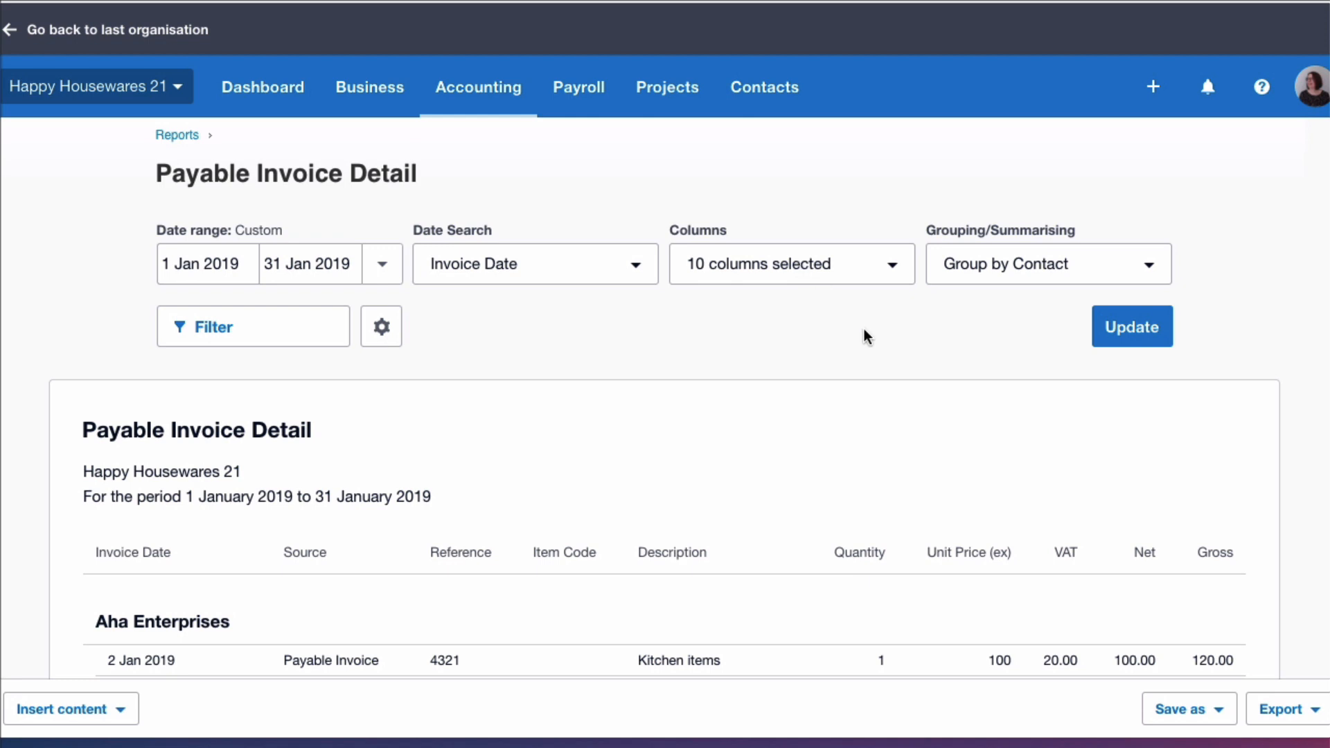
# - Review the Payable Invoice Detail report and look at the first bill 4321 line
pyautogui.scroll(-3)
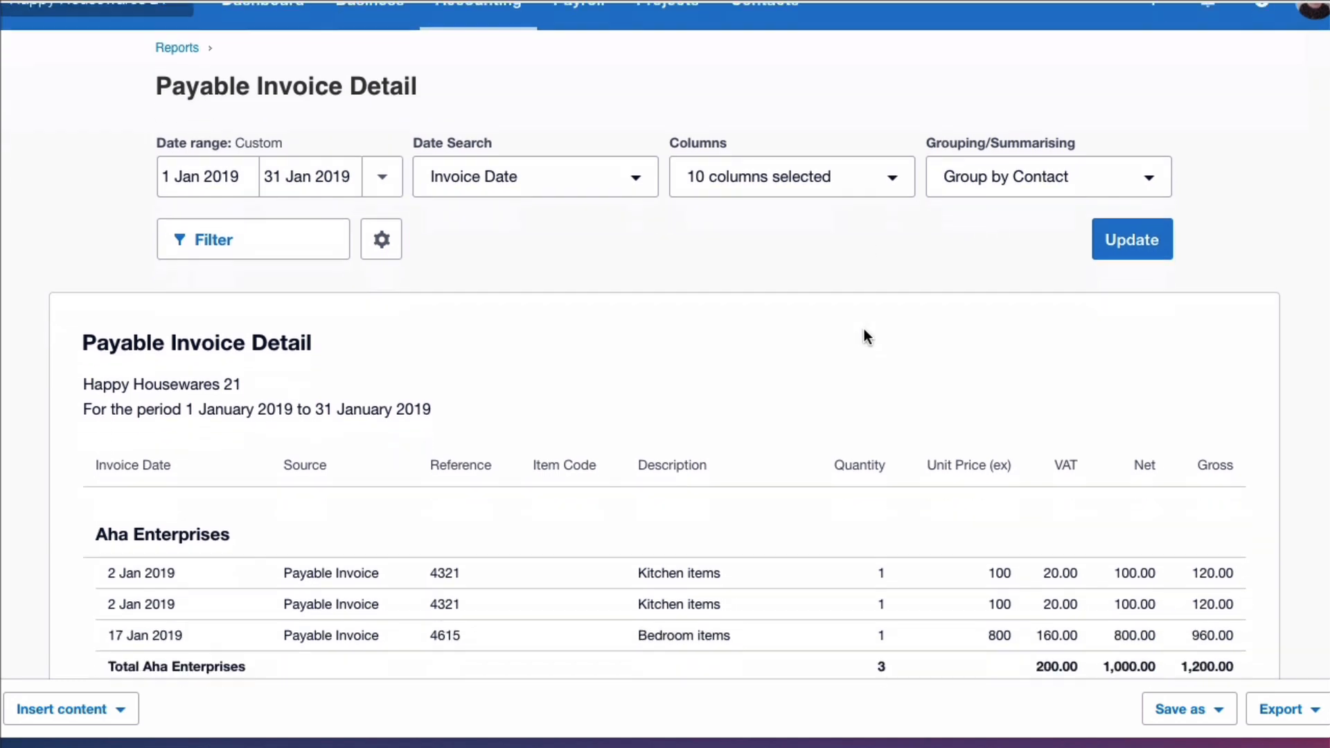
pyautogui.scroll(-3)
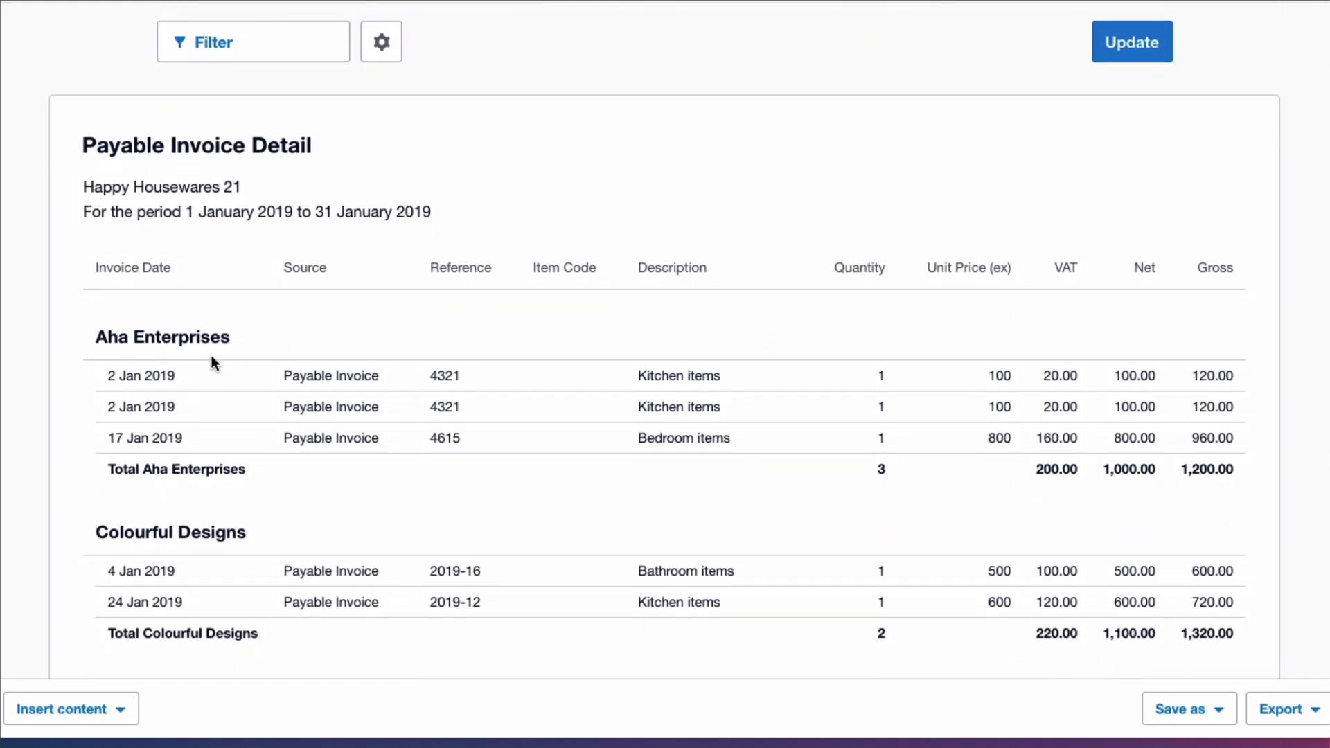
pyautogui.moveTo(227, 384)
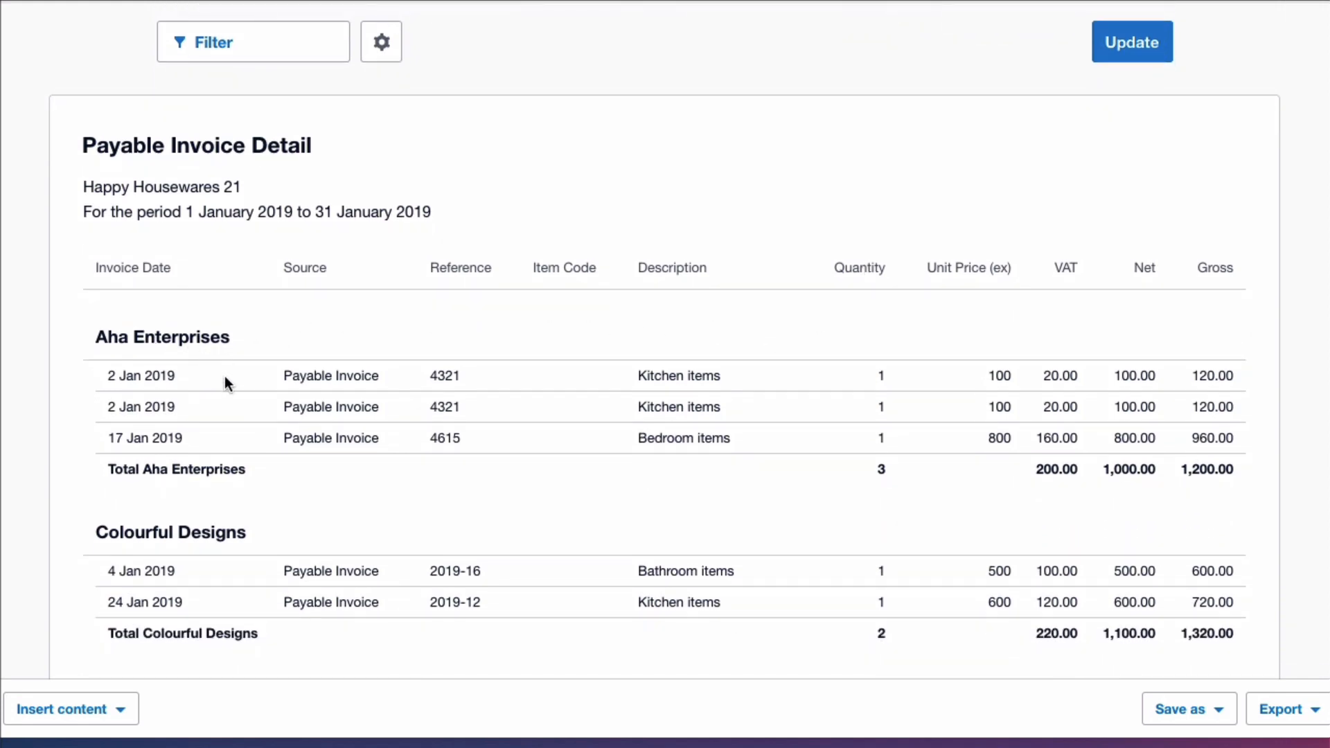
pyautogui.moveTo(405, 391)
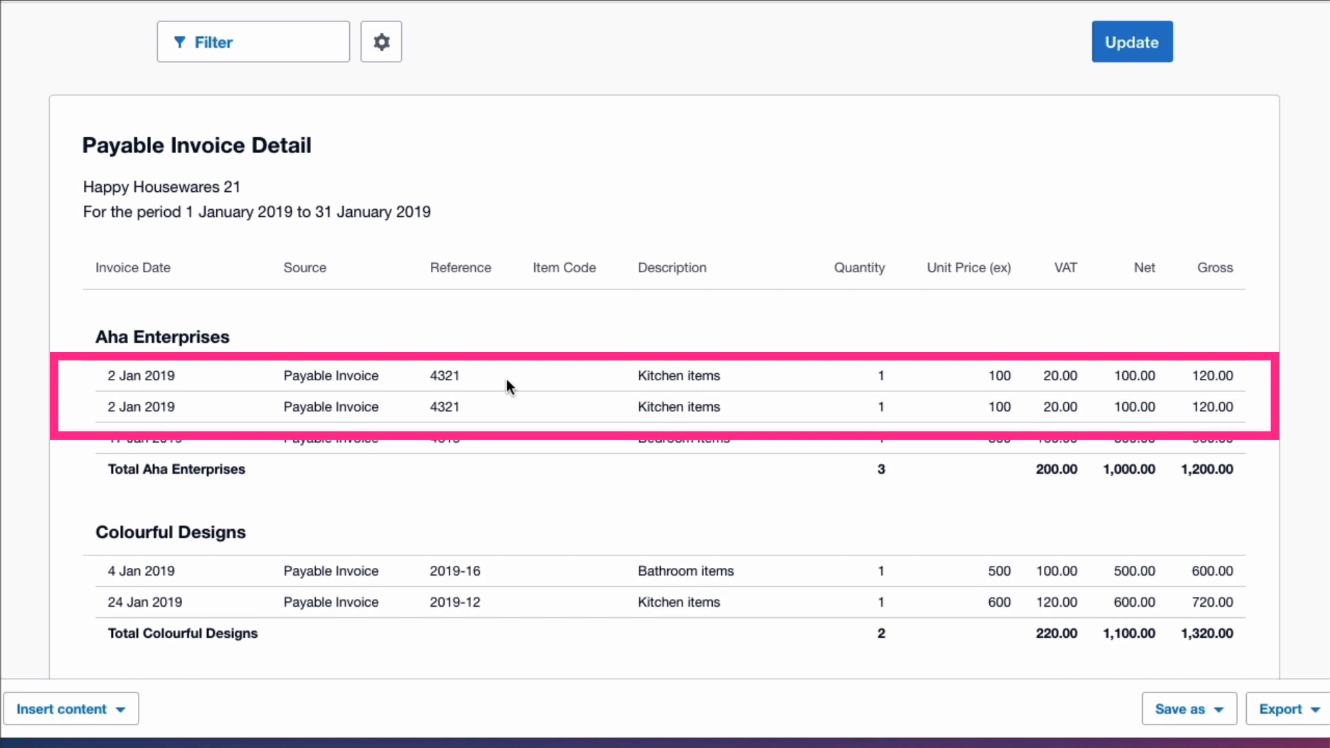
pyautogui.moveTo(348, 380)
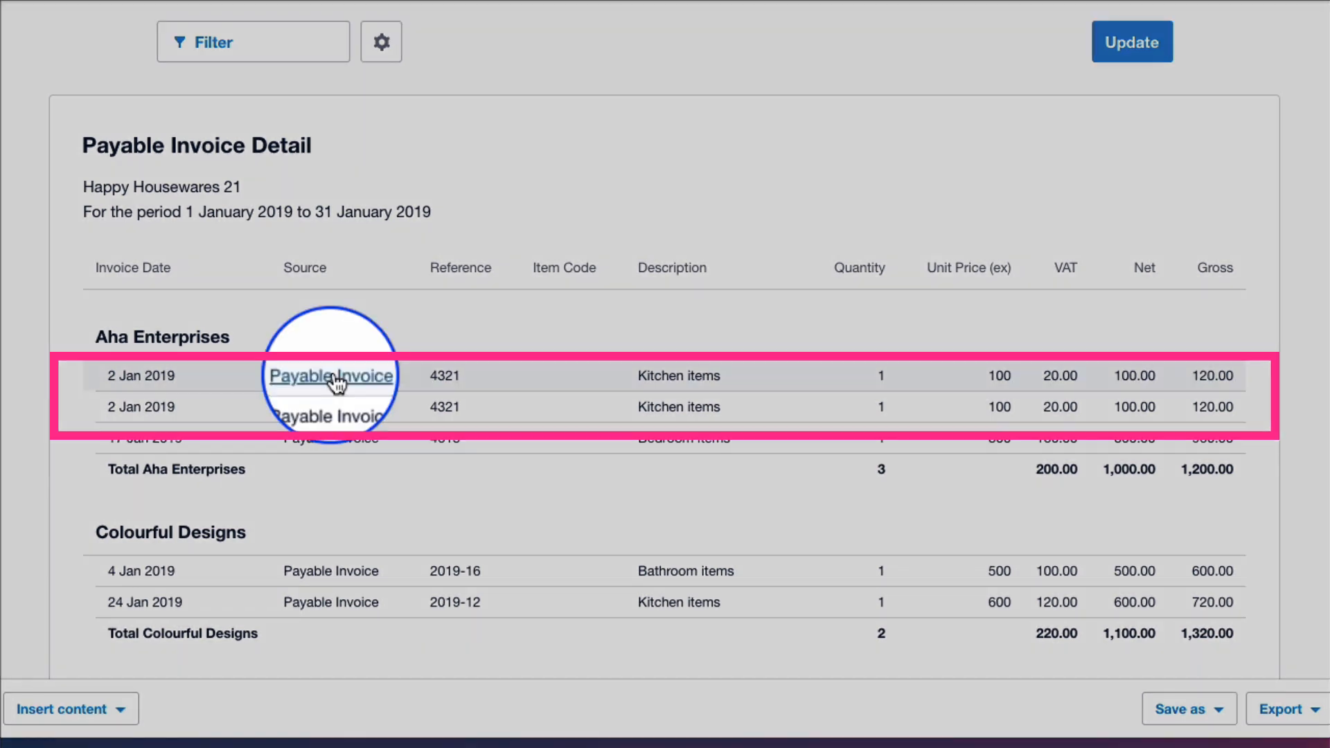
pyautogui.click(331, 375)
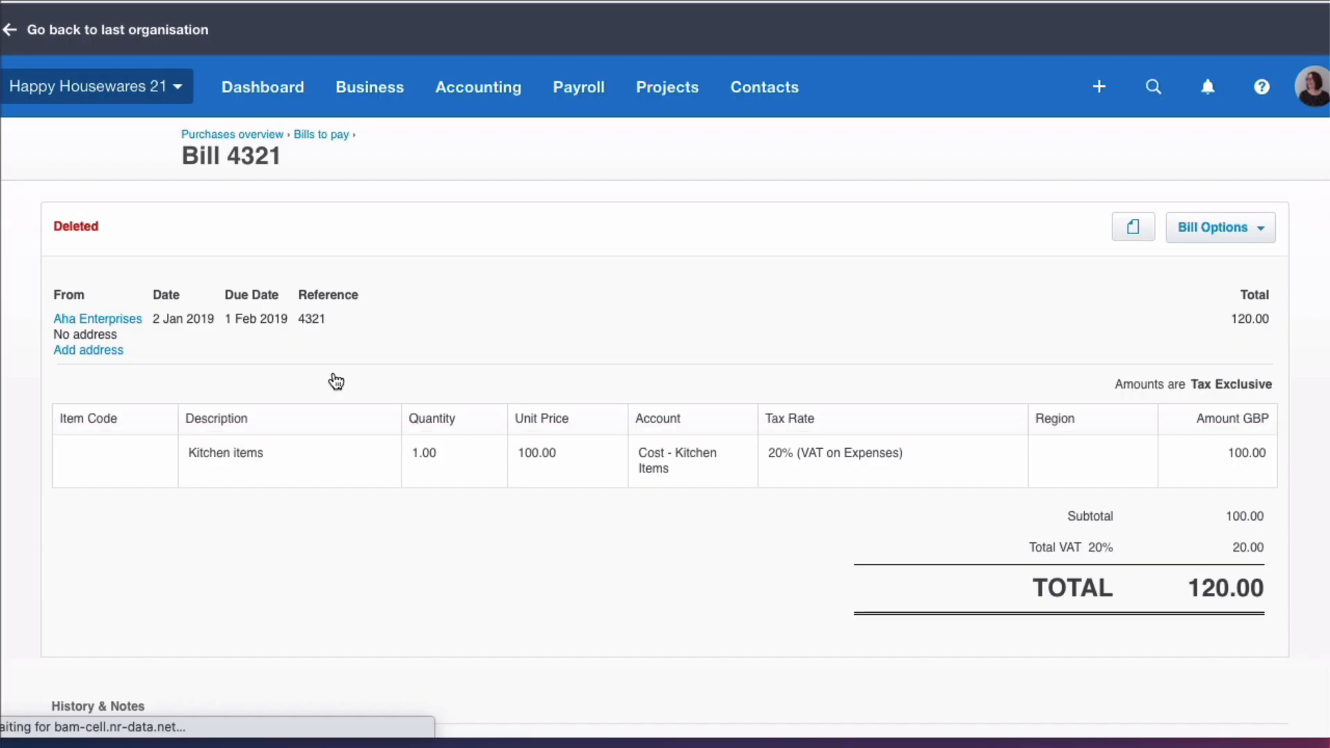
pyautogui.moveTo(271, 200)
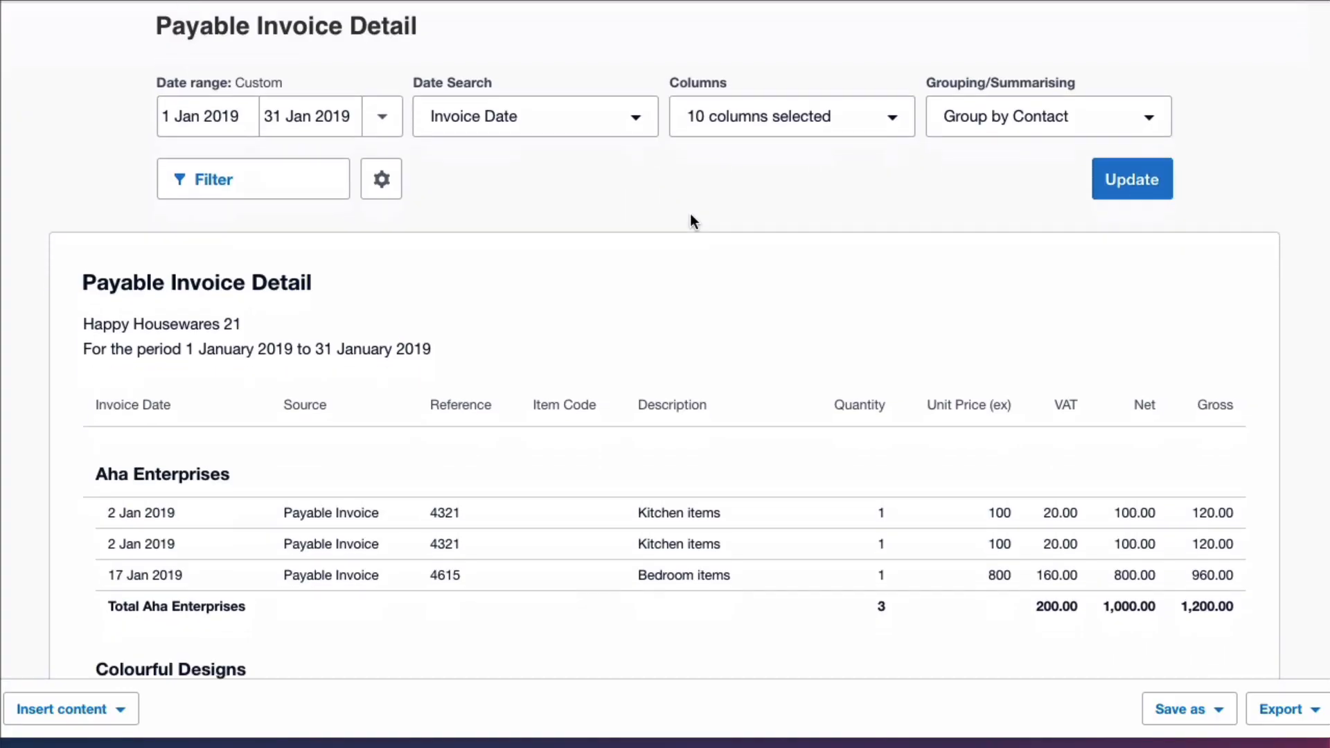
pyautogui.scroll(-3)
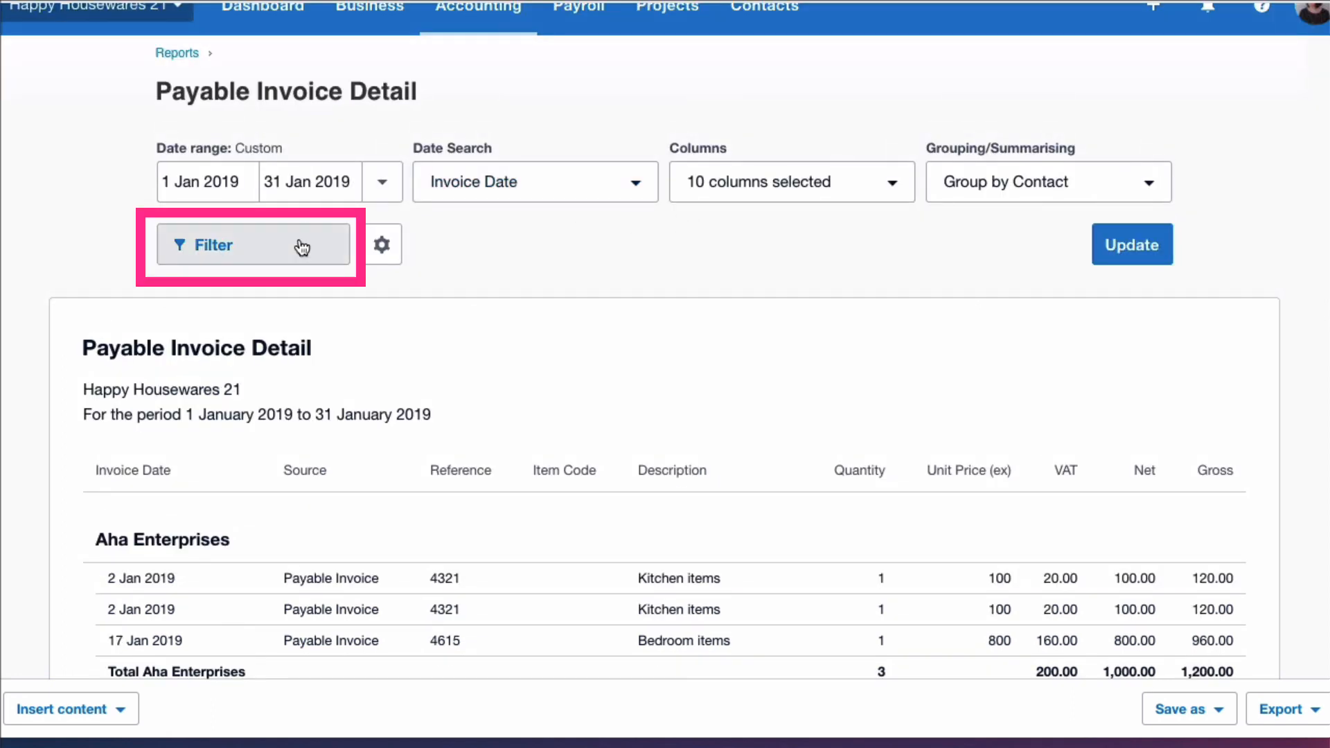
# - Apply a Status filter selecting every bill status except Deleted and Voided
pyautogui.click(212, 245)
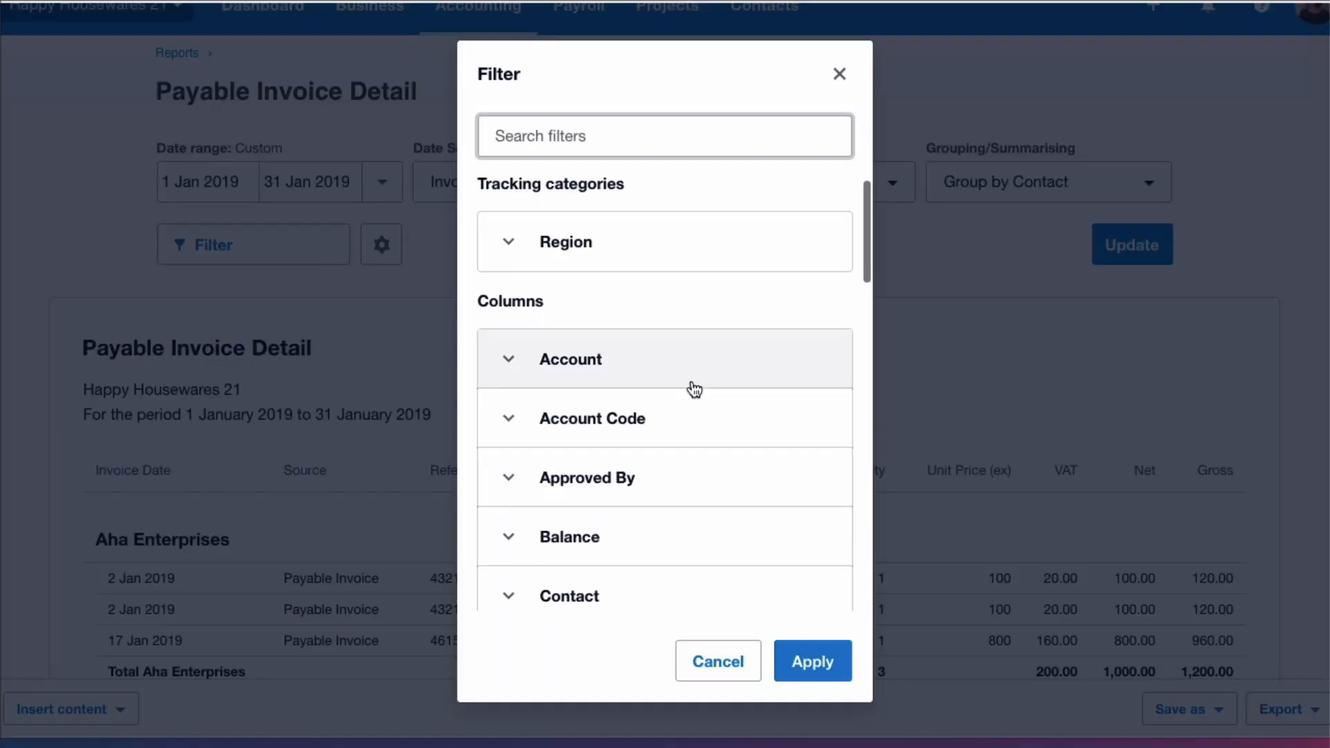
pyautogui.scroll(-3)
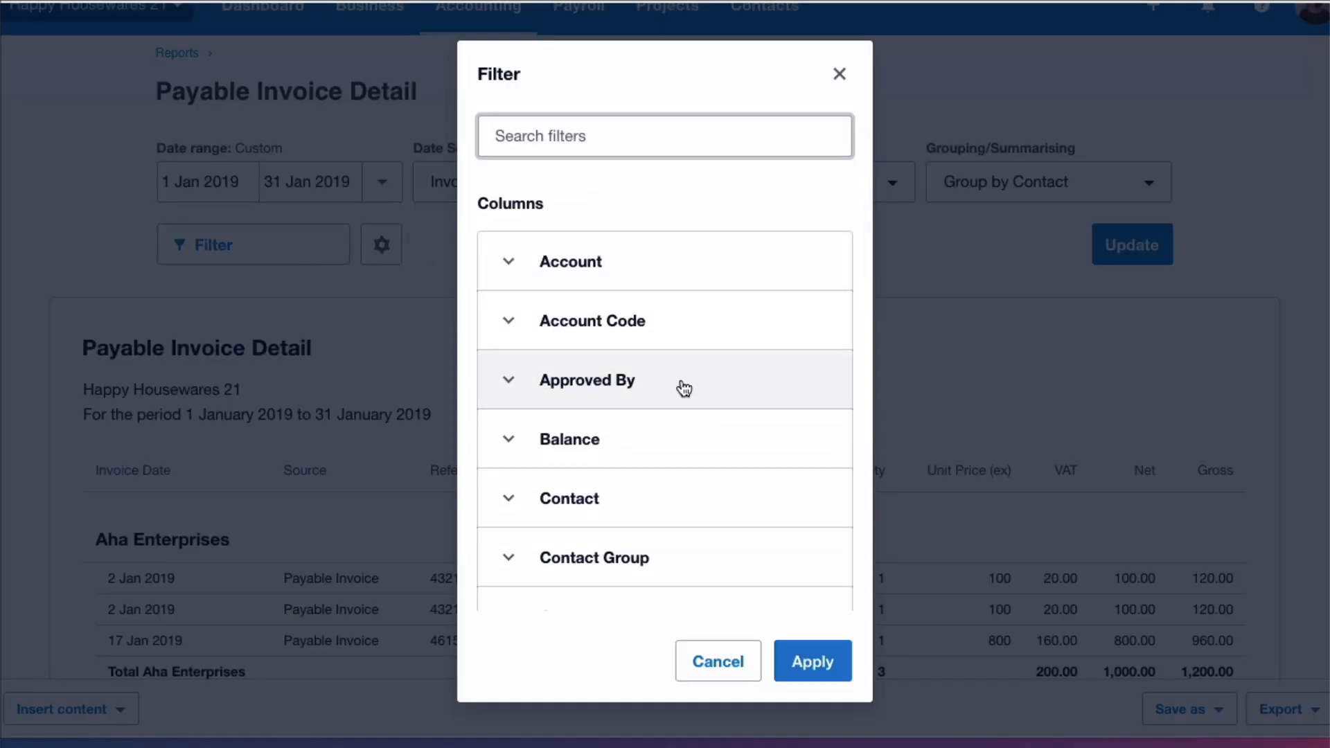
pyautogui.scroll(-3)
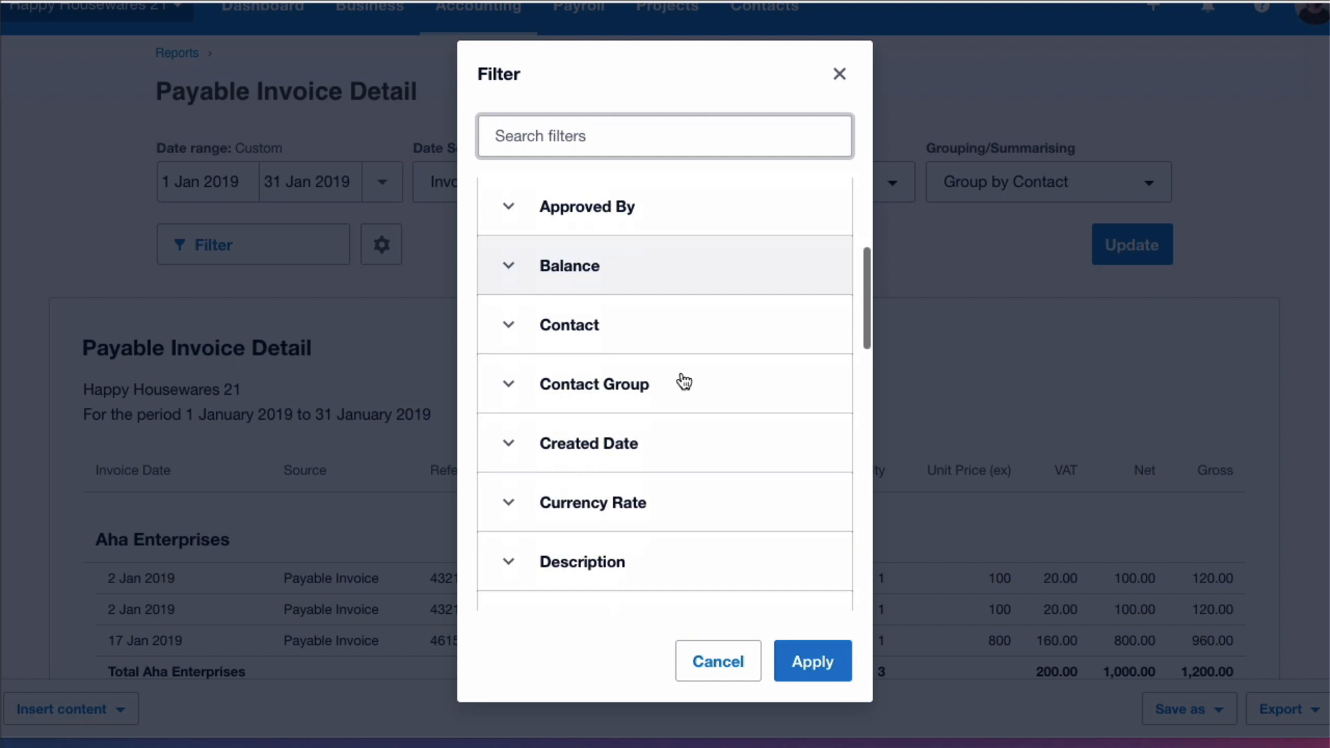
pyautogui.scroll(-3)
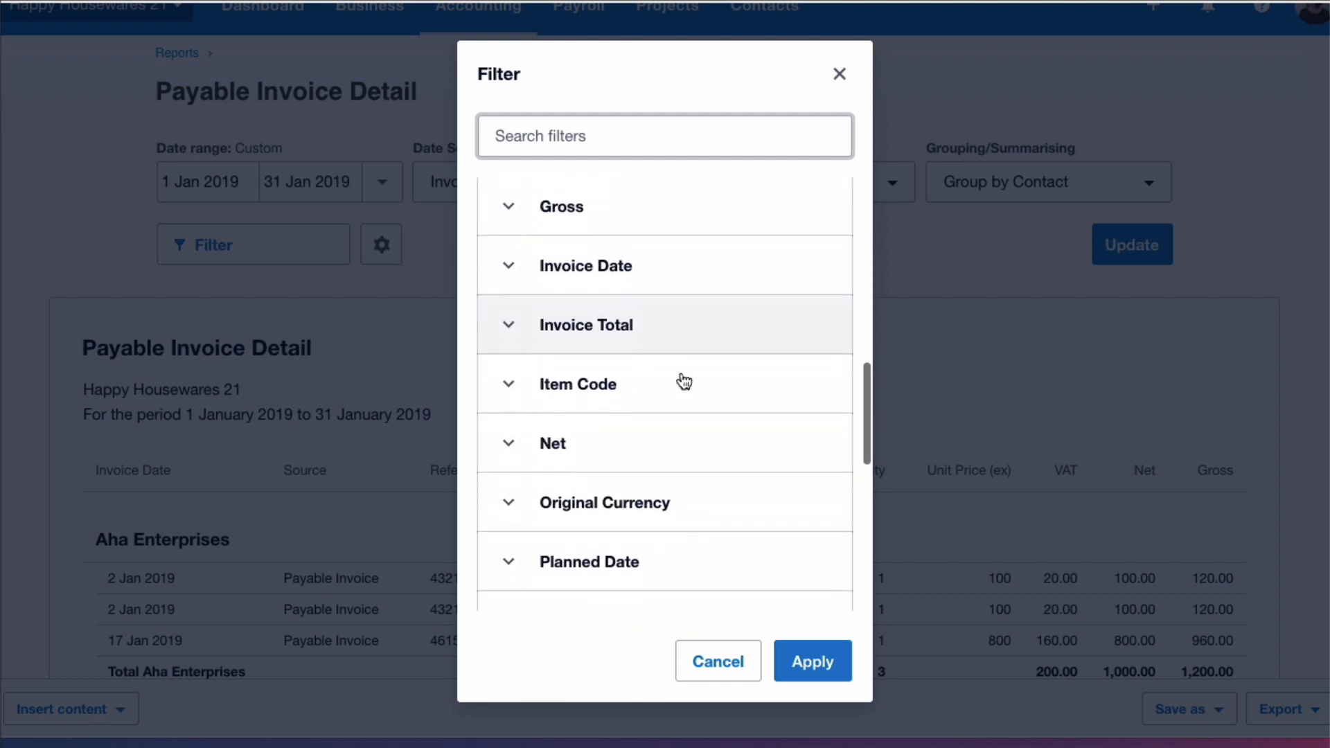
pyautogui.scroll(-3)
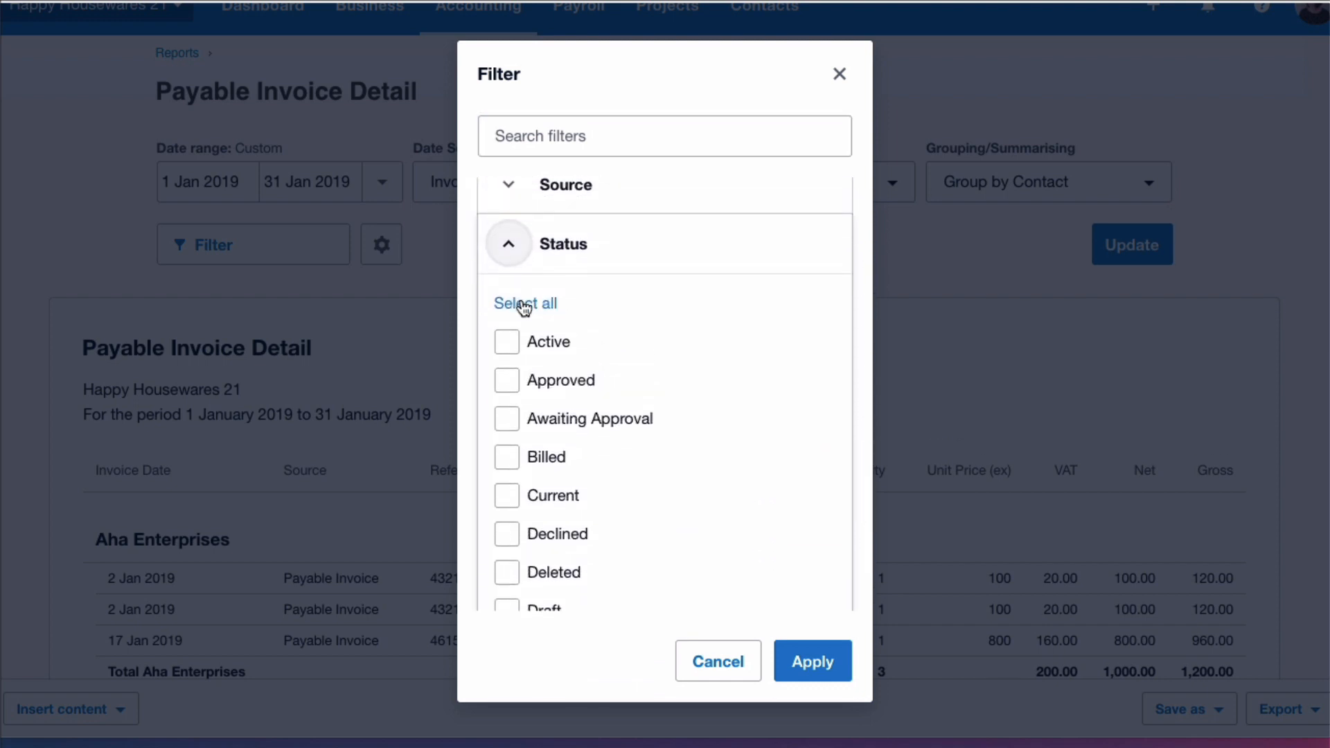
pyautogui.click(524, 303)
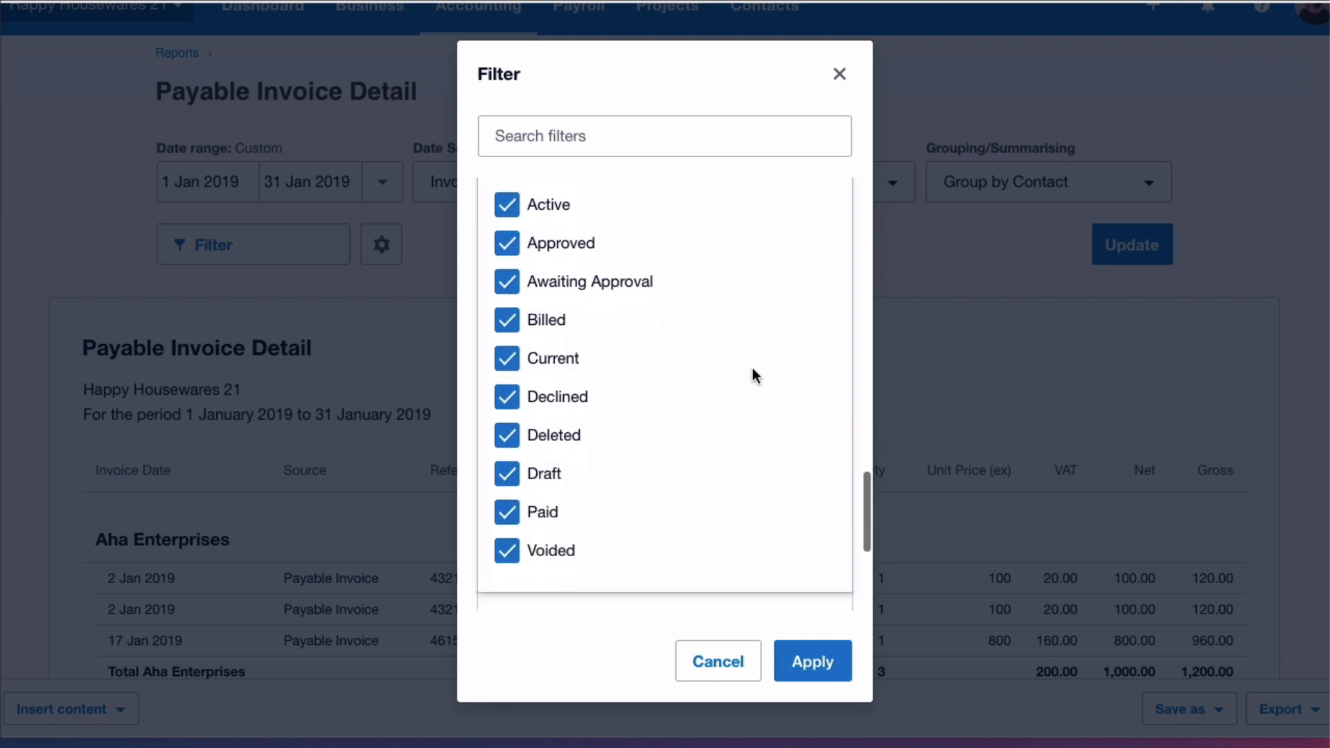
pyautogui.scroll(-3)
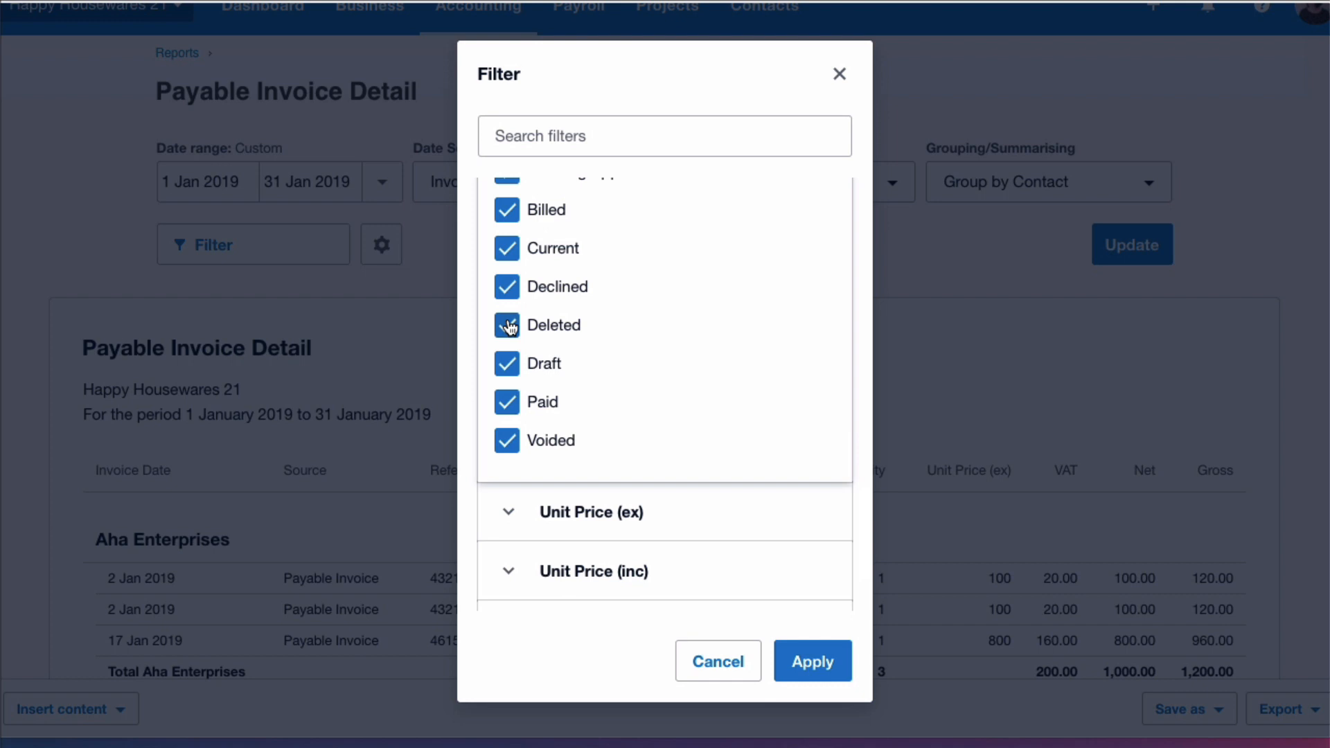
pyautogui.click(508, 324)
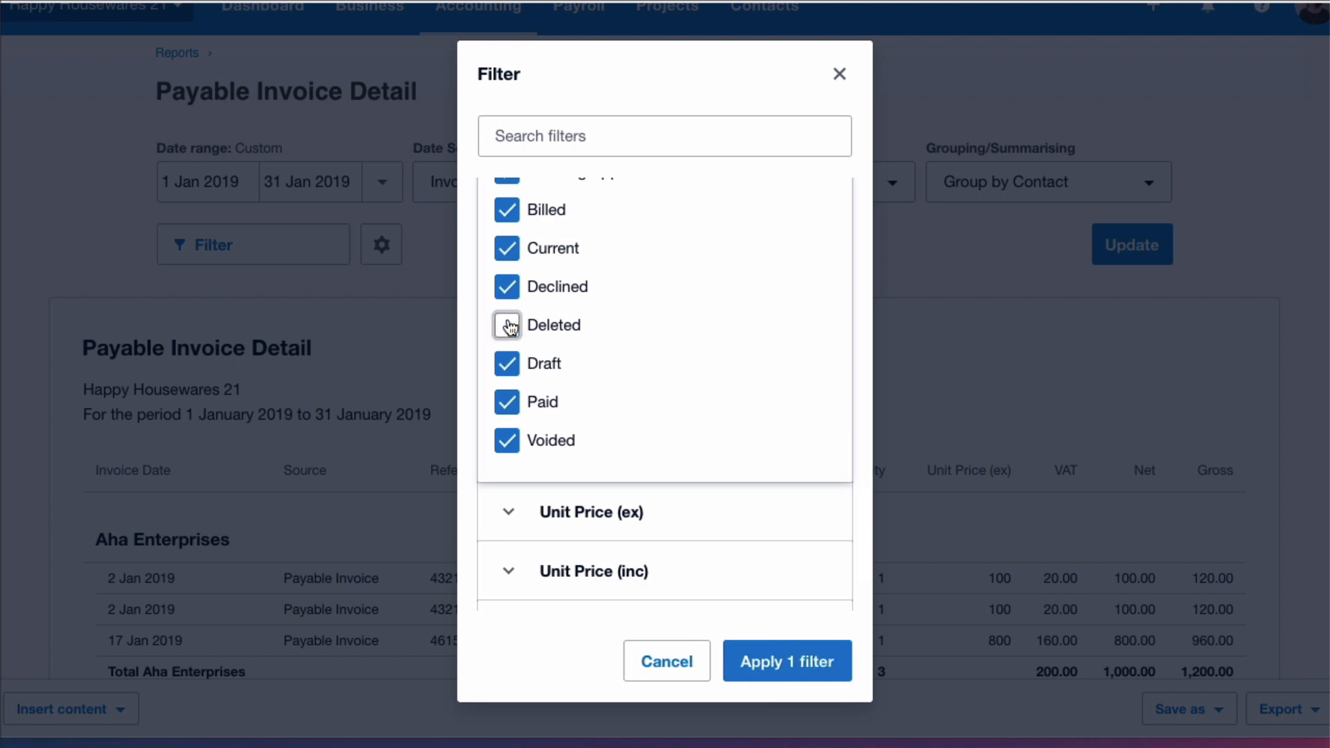
pyautogui.click(507, 324)
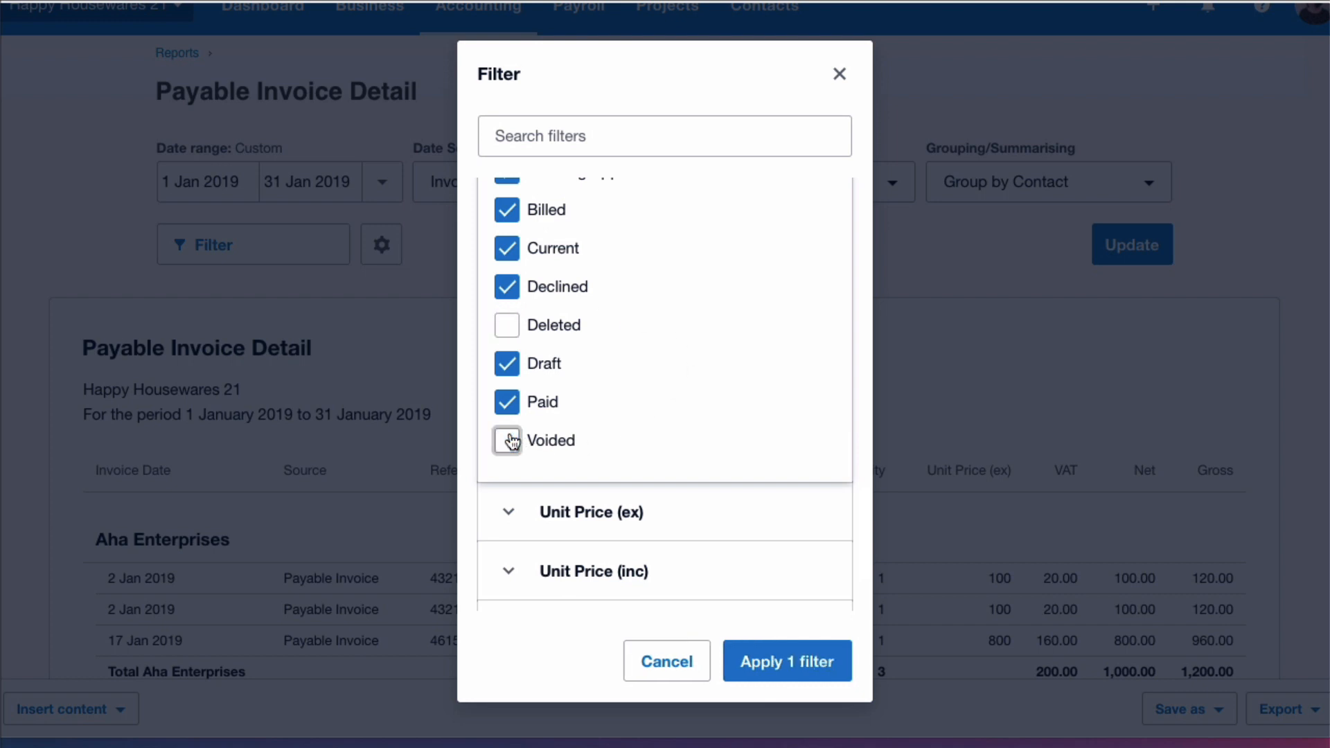
pyautogui.click(507, 440)
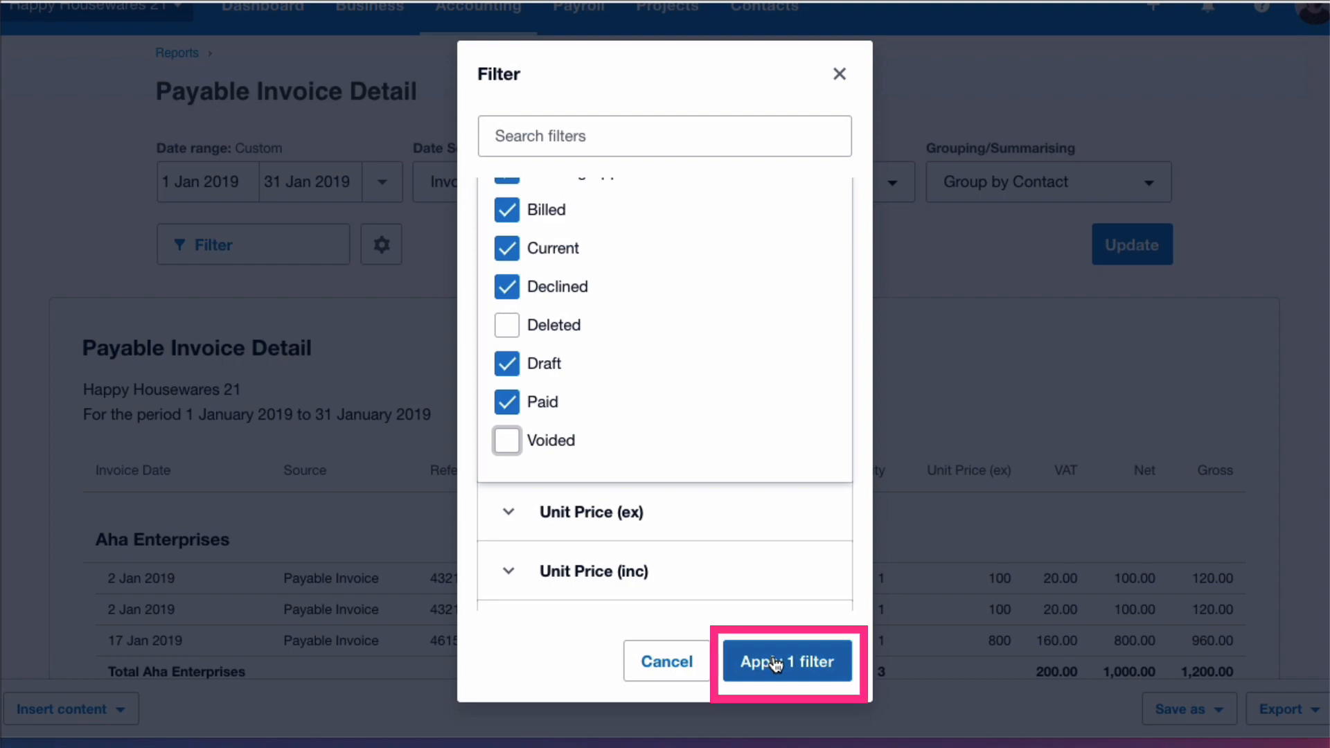
pyautogui.click(787, 661)
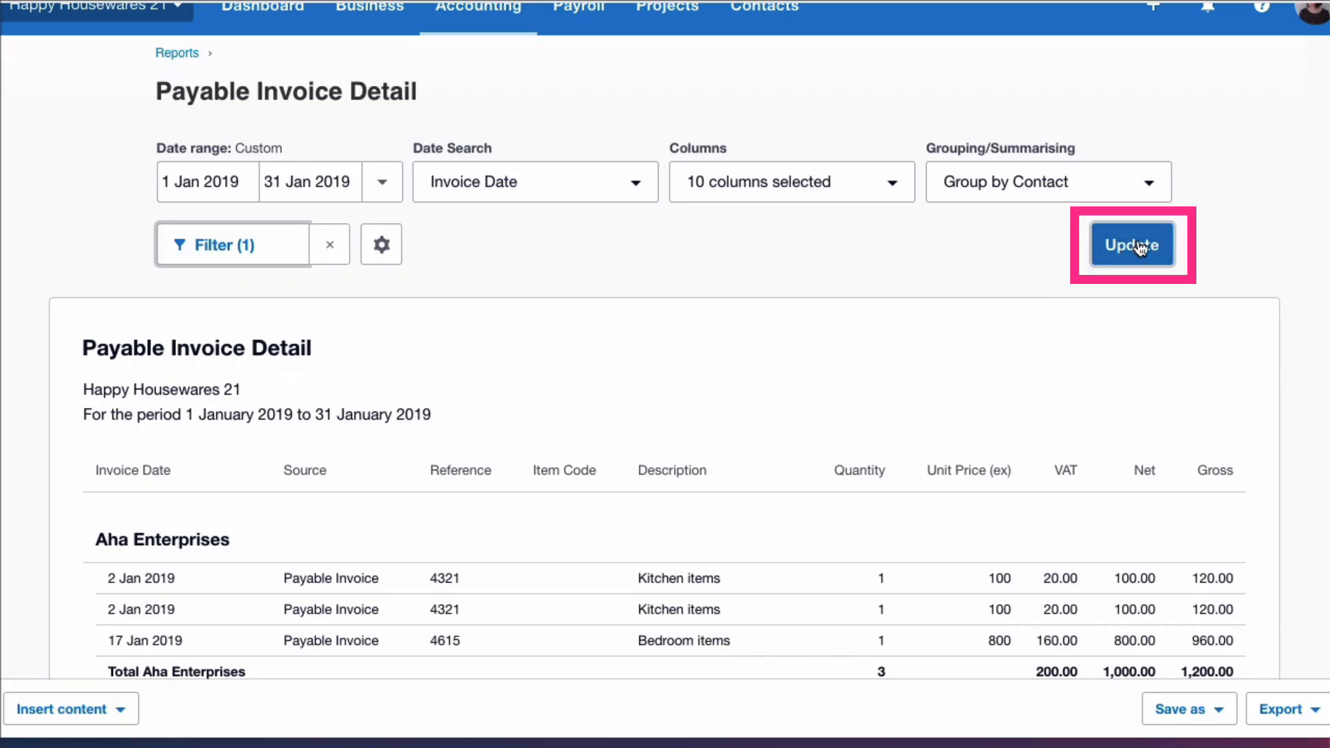
# - Update the report so bill 4321 appears once and check that the 120.00 bill awaits payment
pyautogui.click(1132, 244)
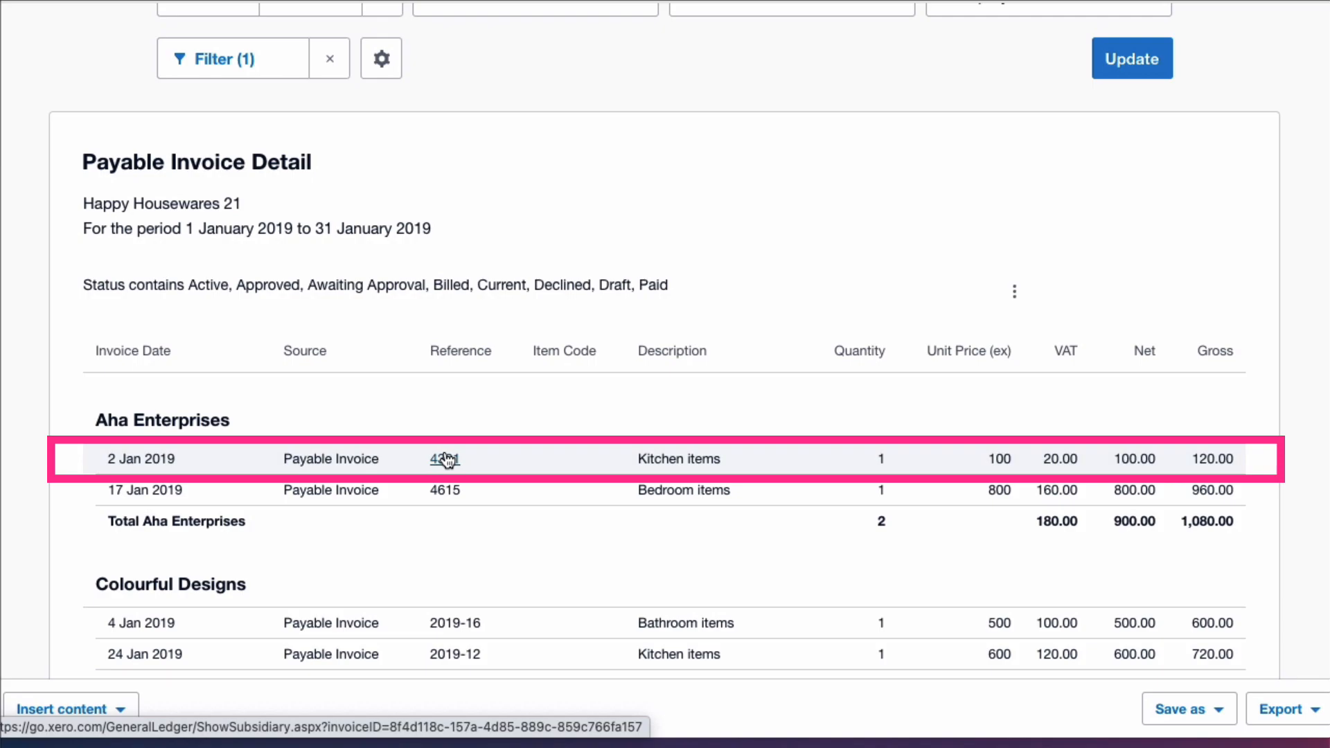
pyautogui.click(443, 459)
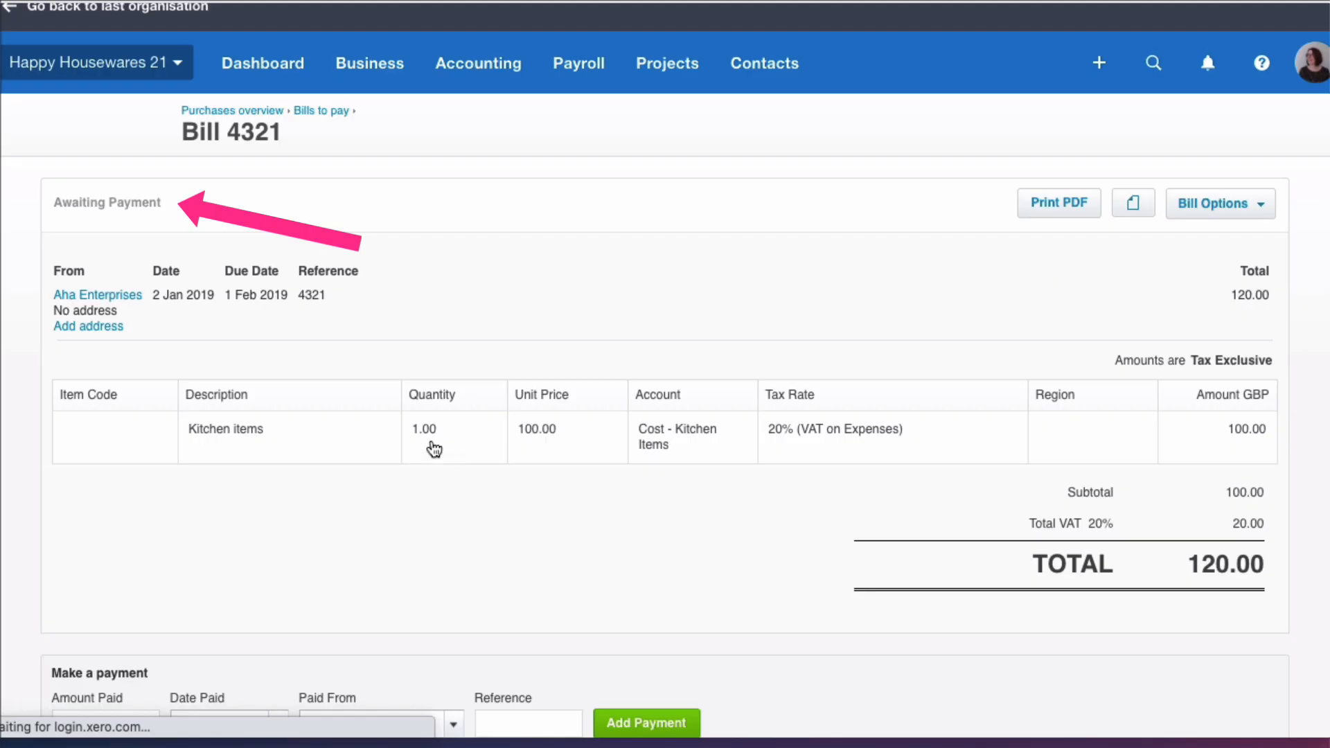
pyautogui.write('120.00')
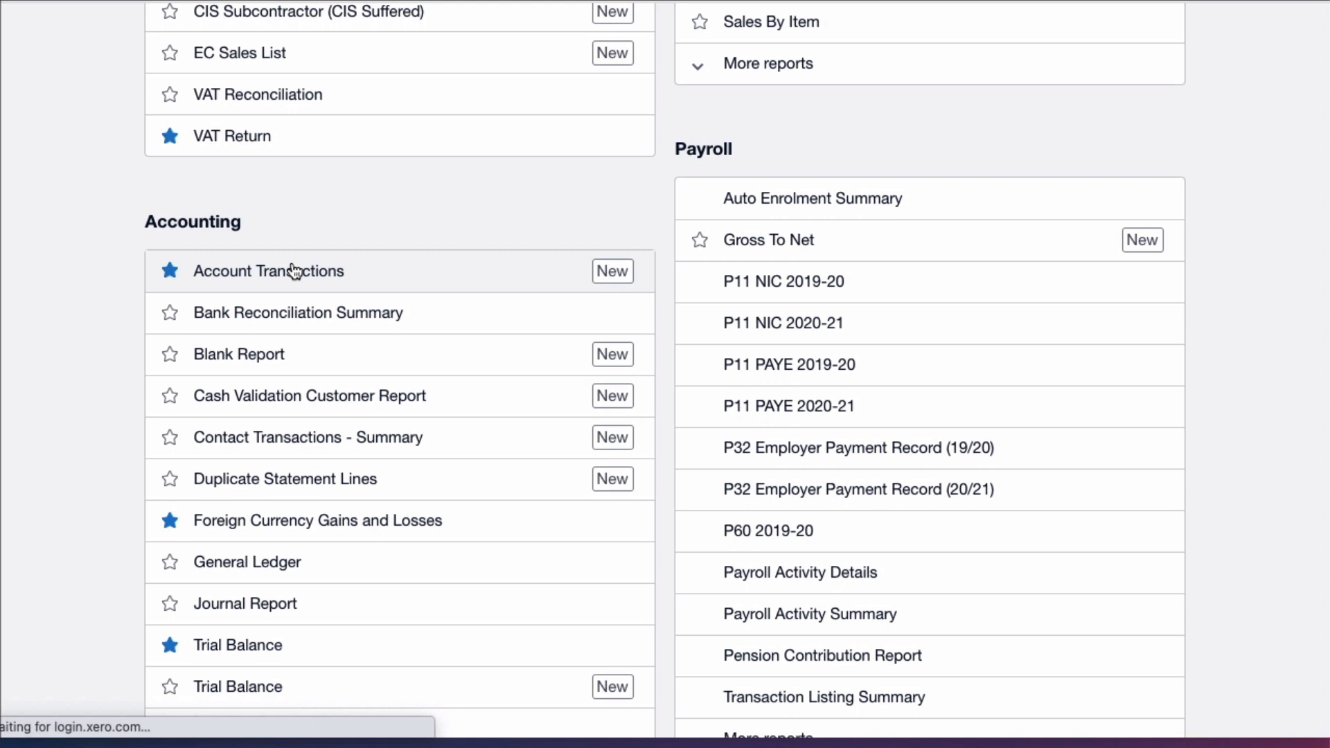
# - Open the Account Transactions report for January 2019 from the Accounting reports
pyautogui.click(268, 270)
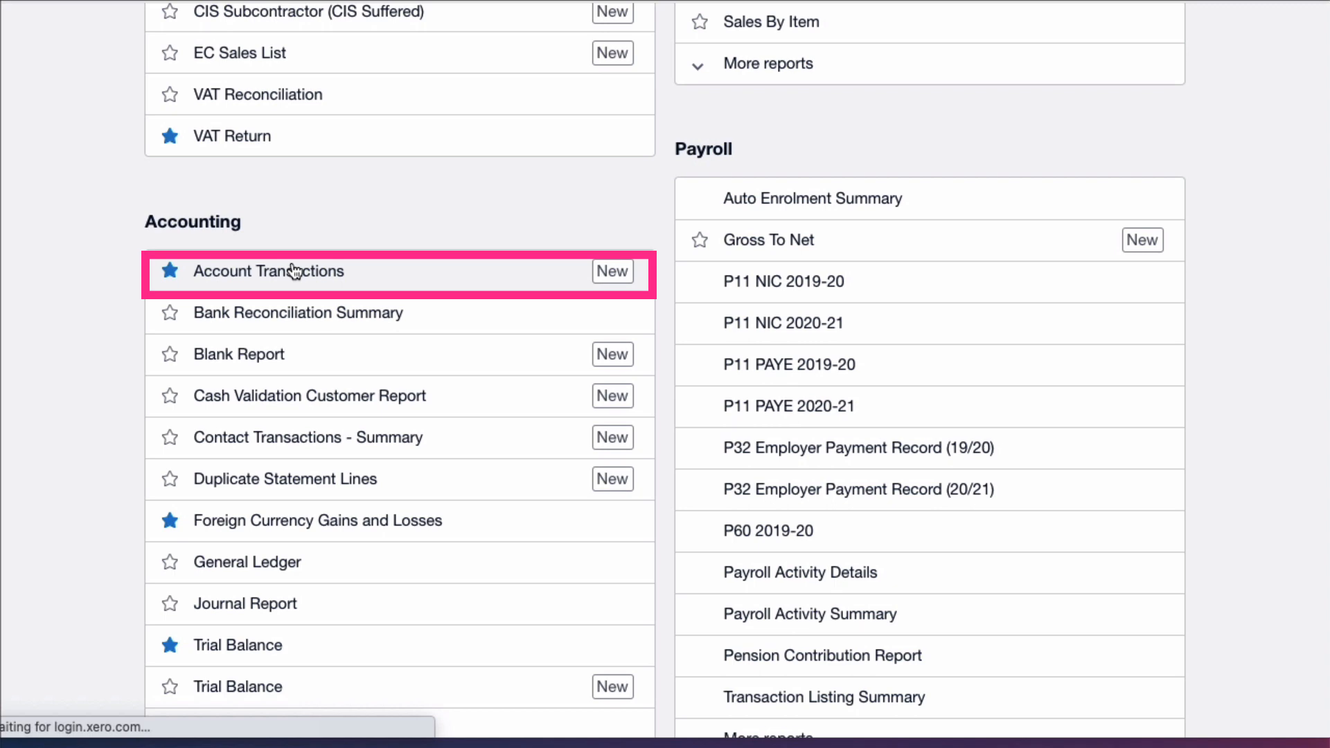
pyautogui.click(267, 270)
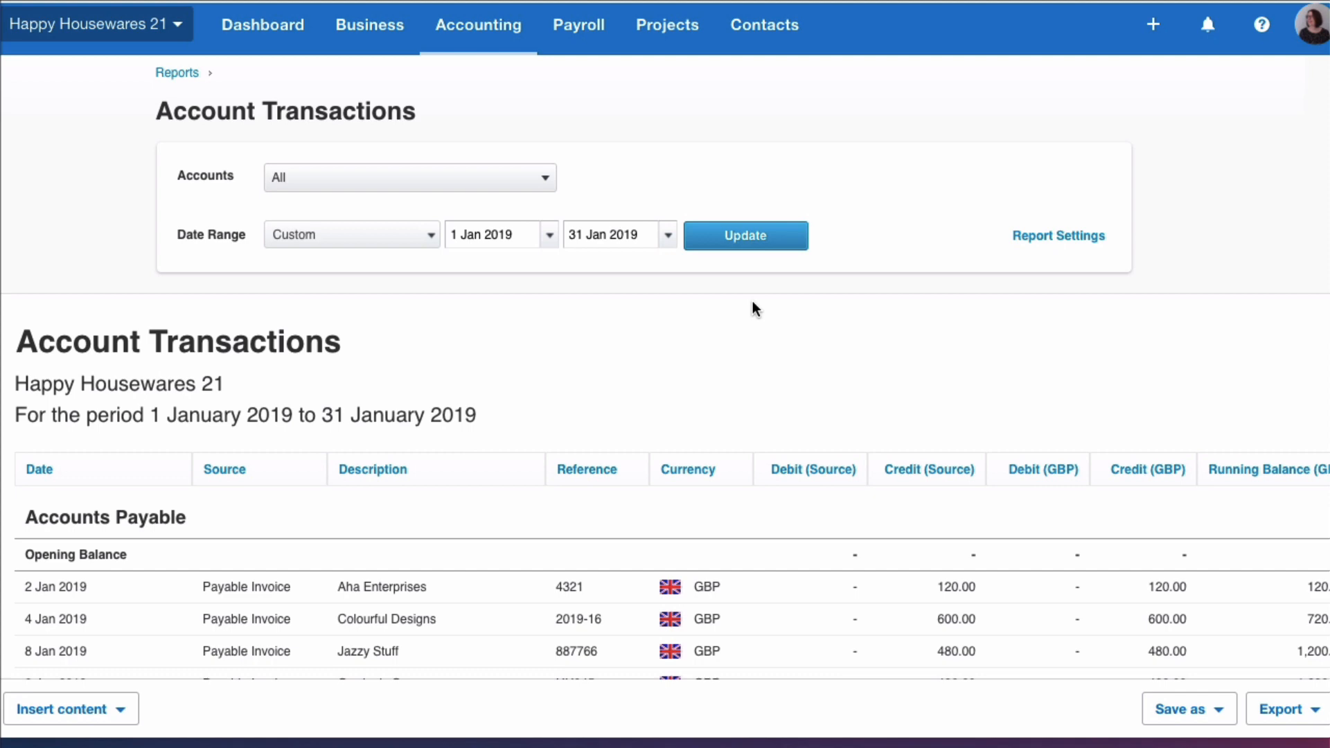
pyautogui.scroll(-3)
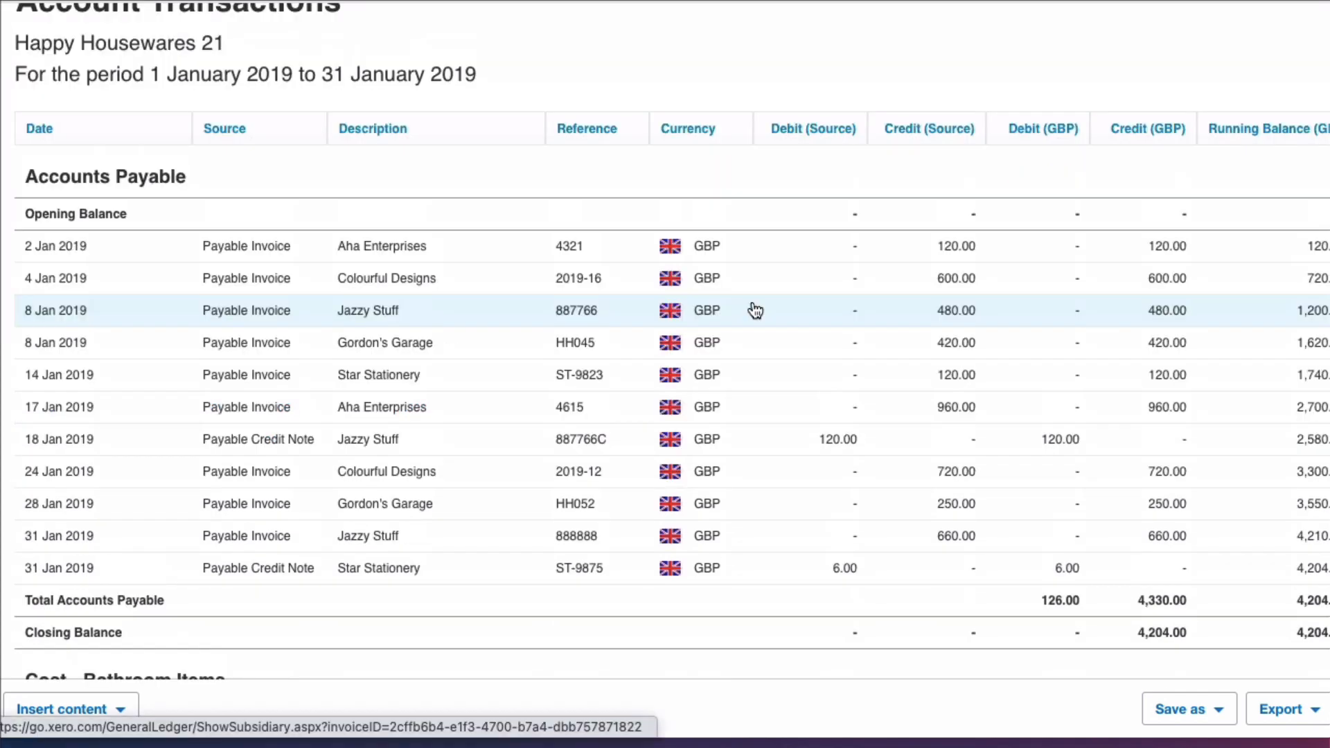
pyautogui.moveTo(563, 247)
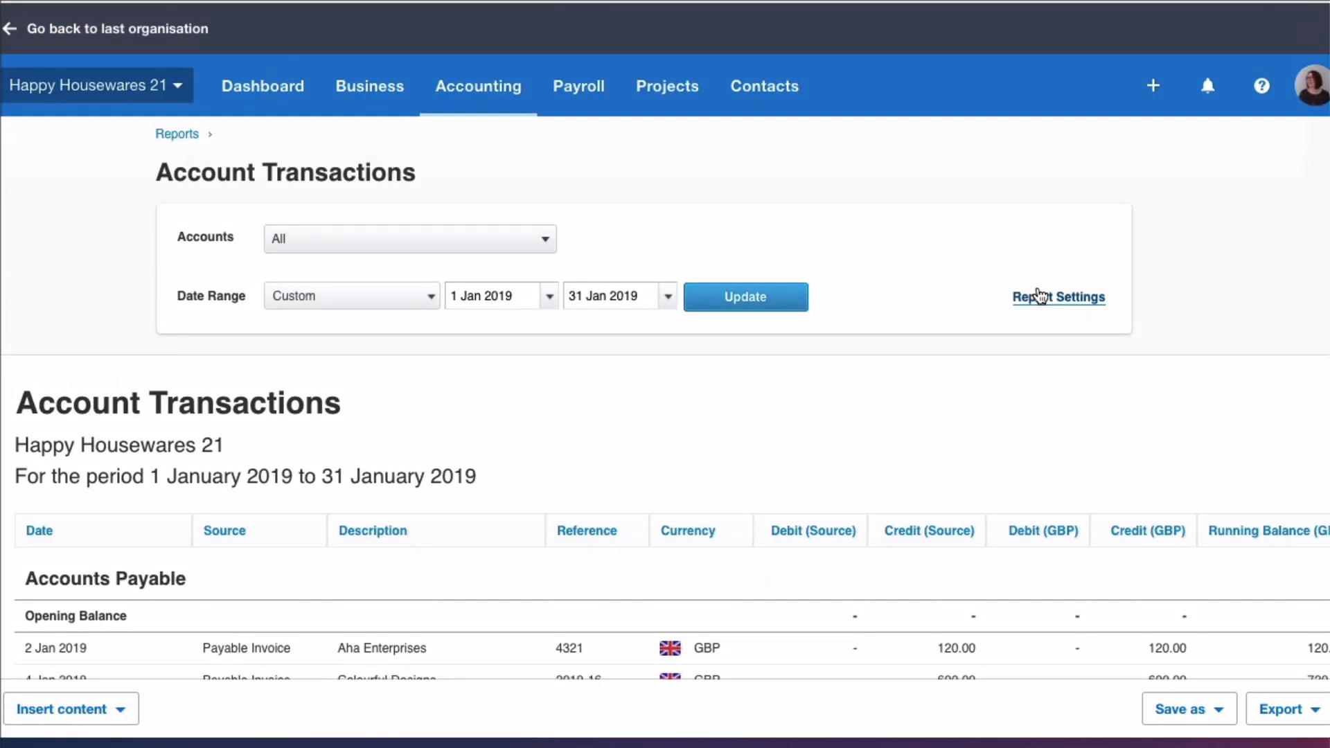
# - Open Report Settings and browse the fields available under Add a filter
pyautogui.click(1057, 296)
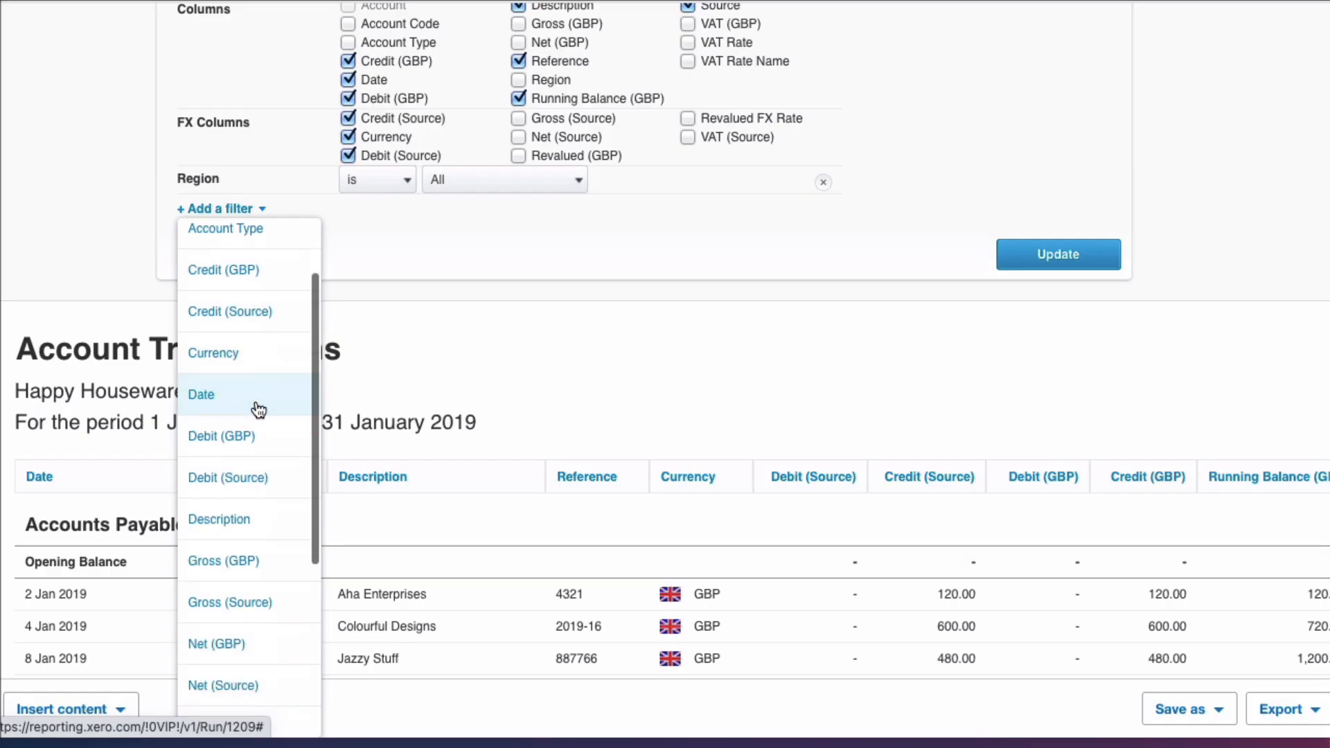
pyautogui.scroll(-3)
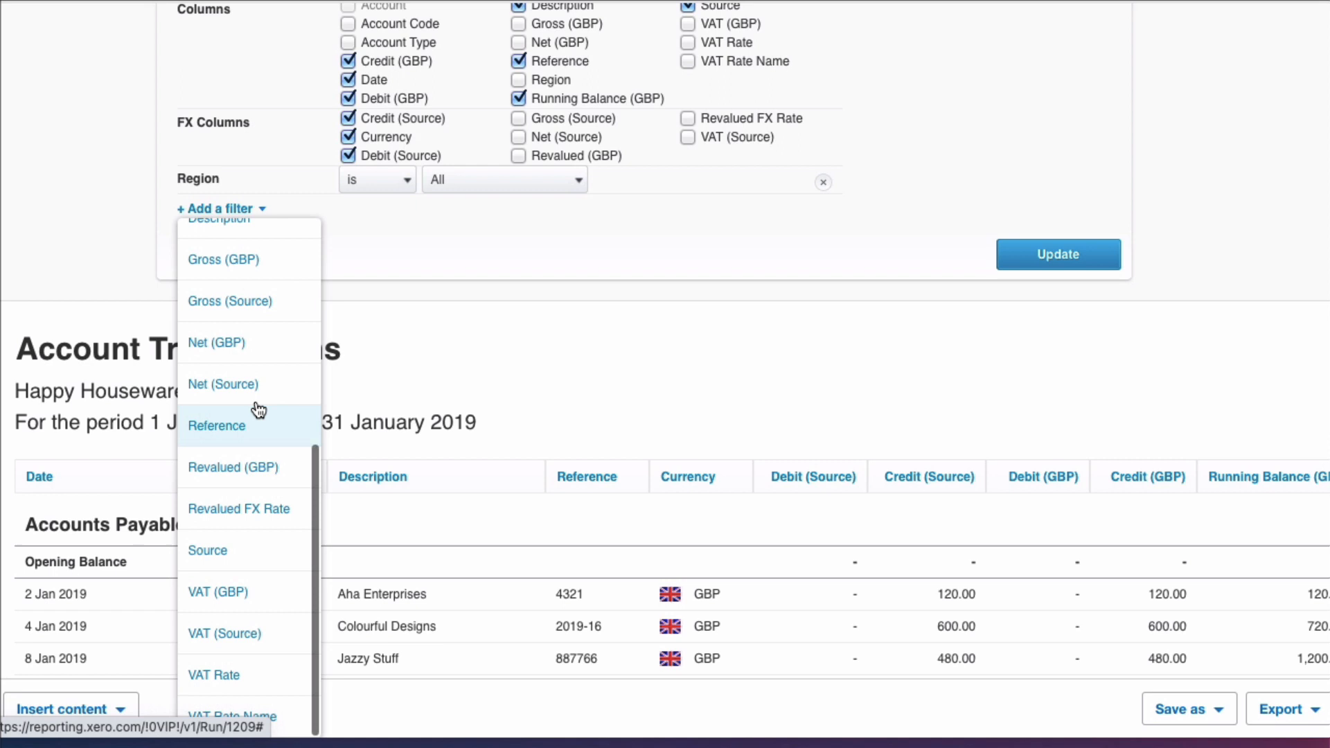